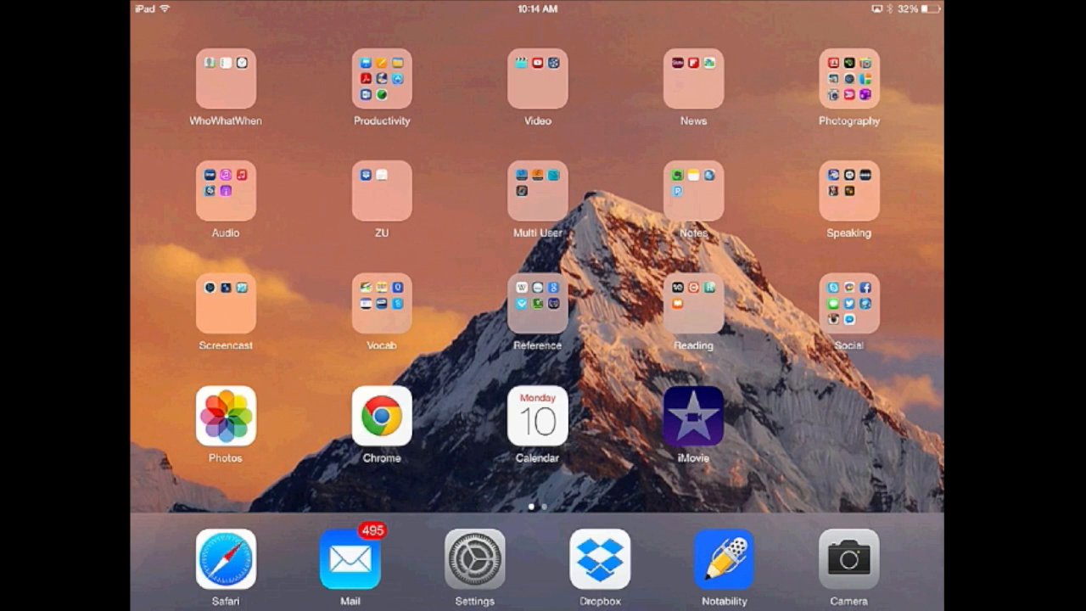
# Step: Launch iMovie from the Home Screen to its empty Projects page
pyautogui.click(692, 416)
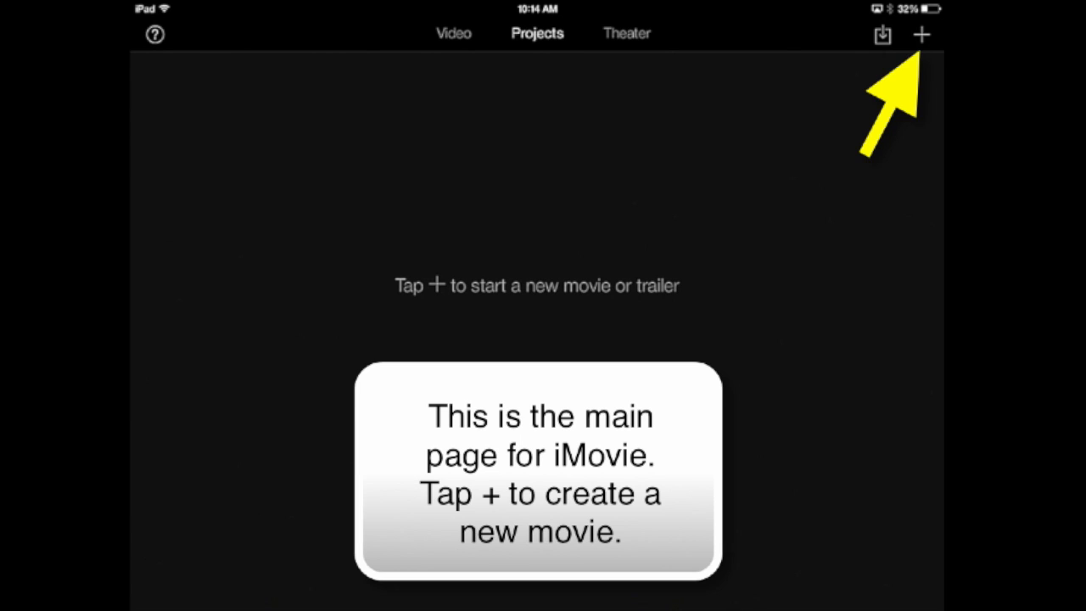
# Step: Create a new Modern-theme movie, then browse the Photos, Audio and Video tabs
pyautogui.click(921, 33)
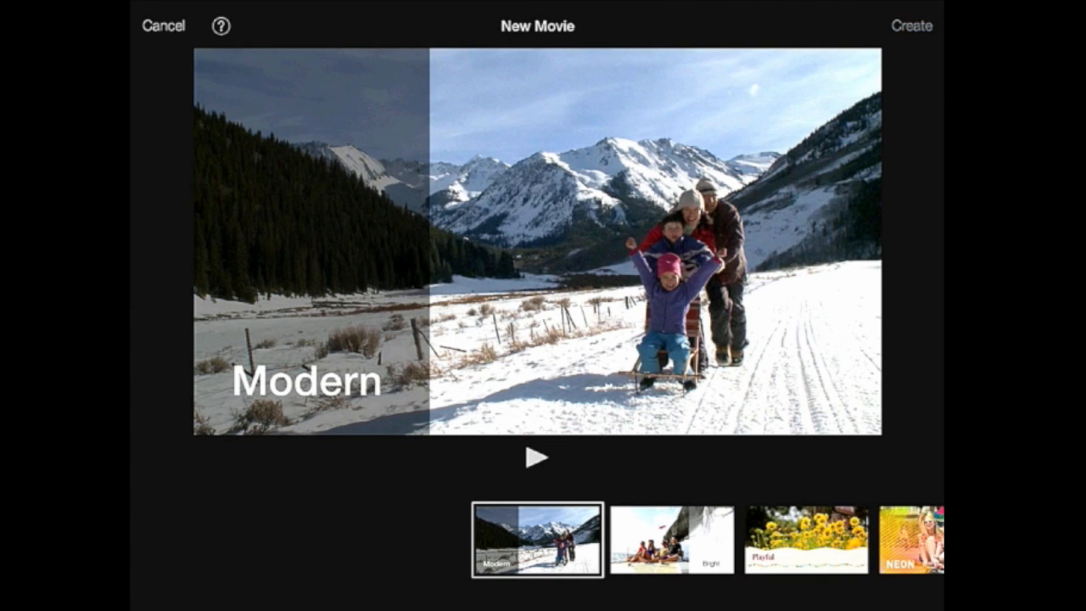
pyautogui.click(911, 25)
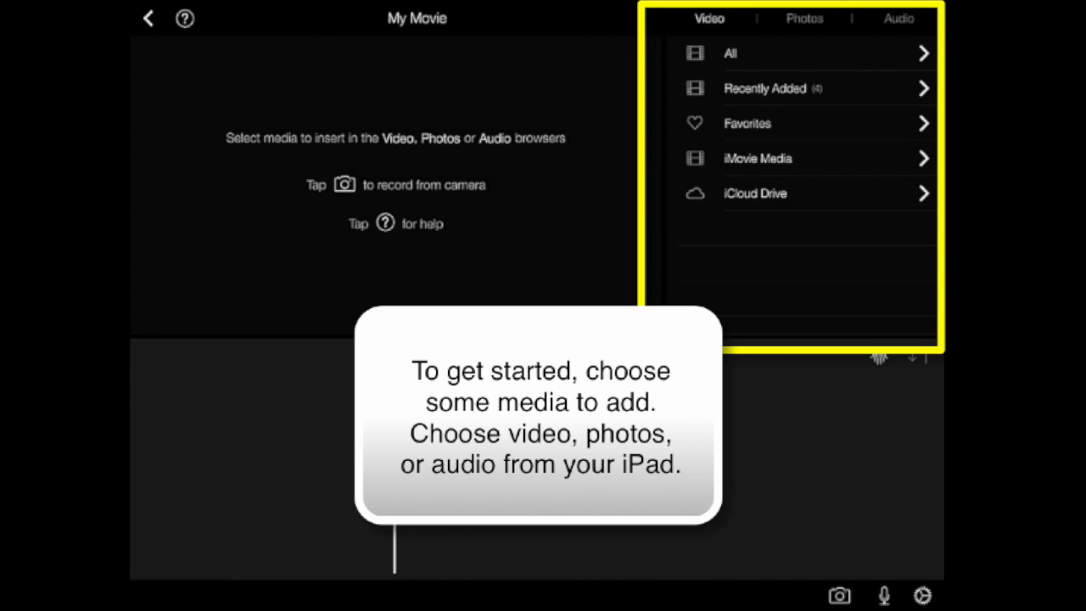
pyautogui.click(803, 18)
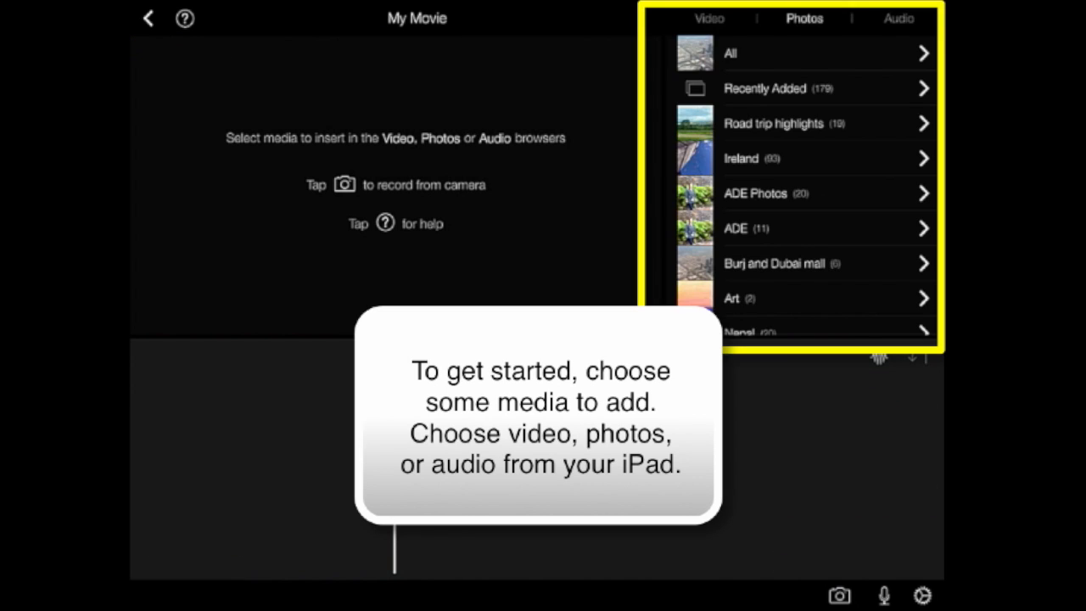
pyautogui.click(898, 18)
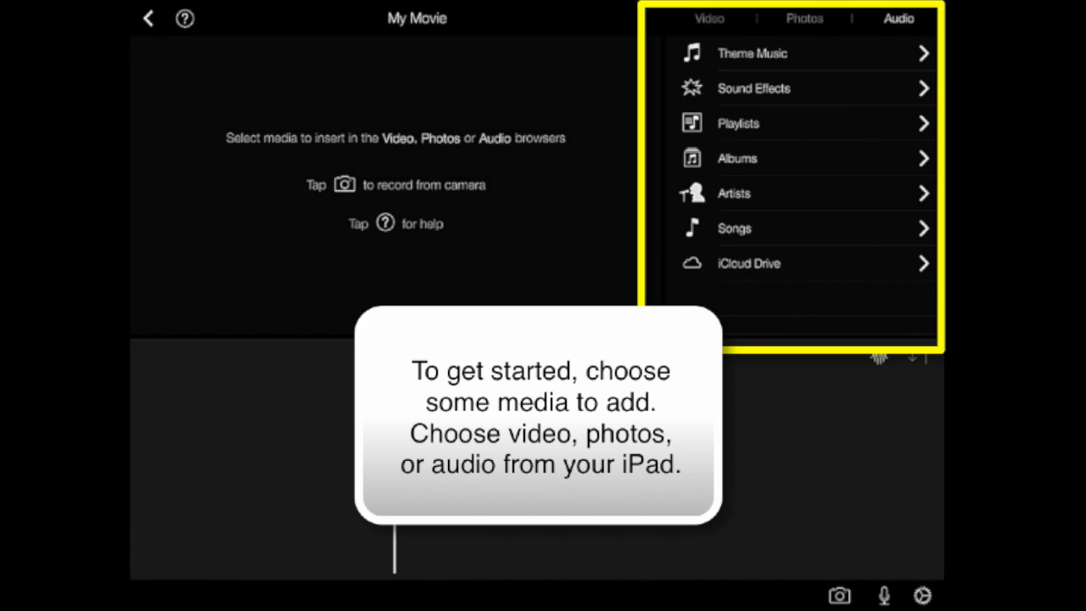
pyautogui.click(709, 17)
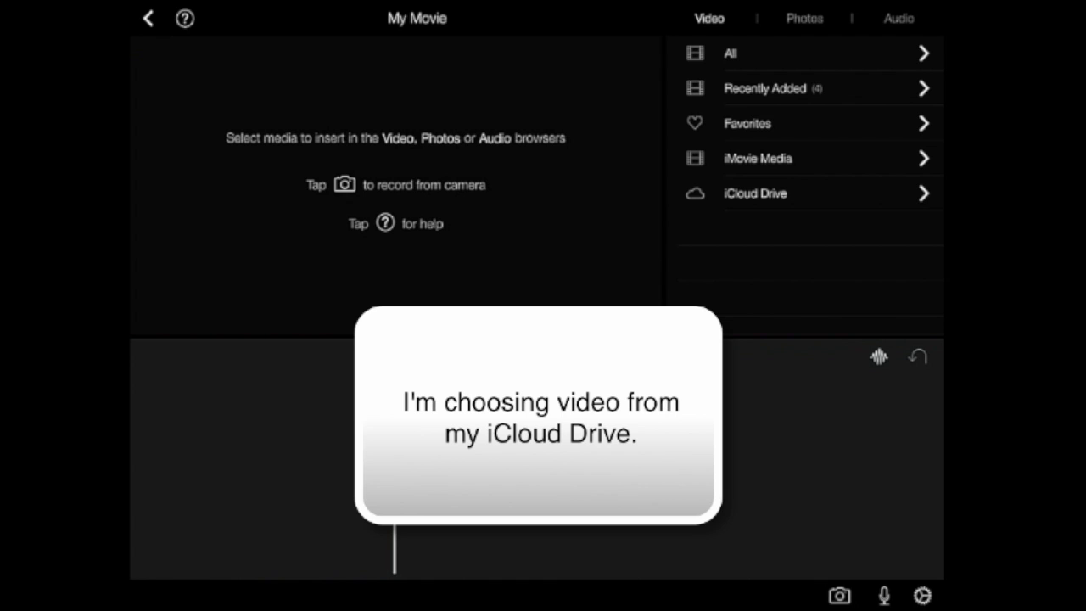
# Step: Add the 'road trip' video from iCloud Drive and select it in the timeline
pyautogui.click(754, 193)
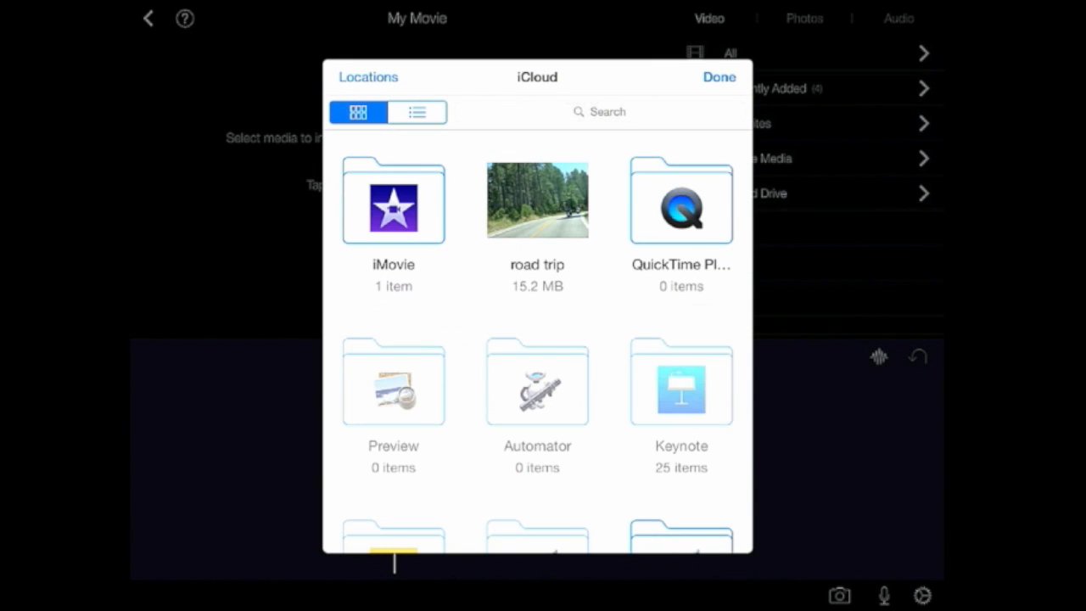
pyautogui.click(718, 78)
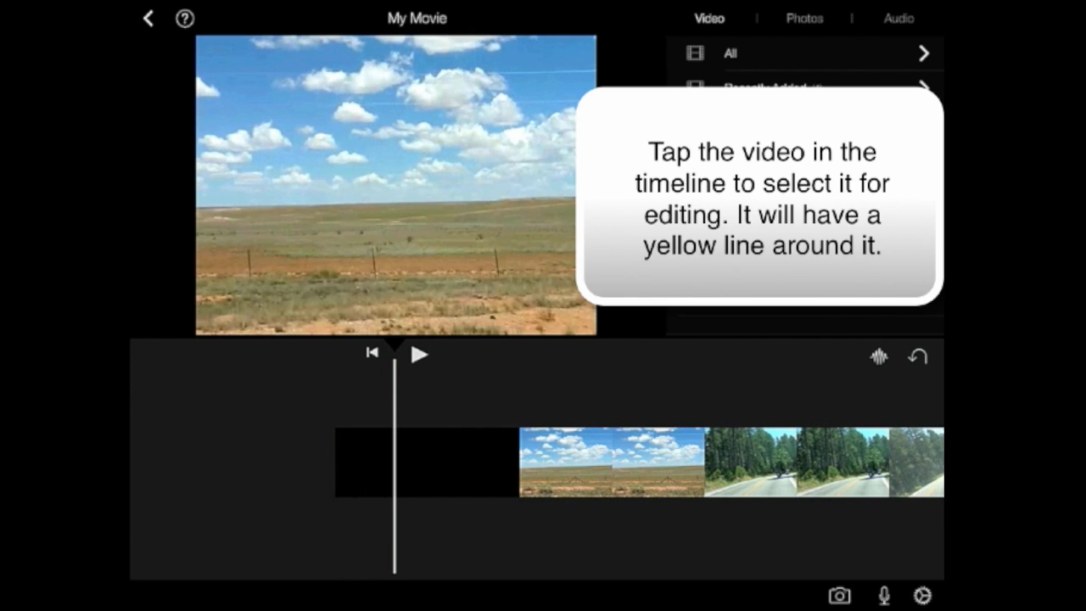
pyautogui.click(420, 461)
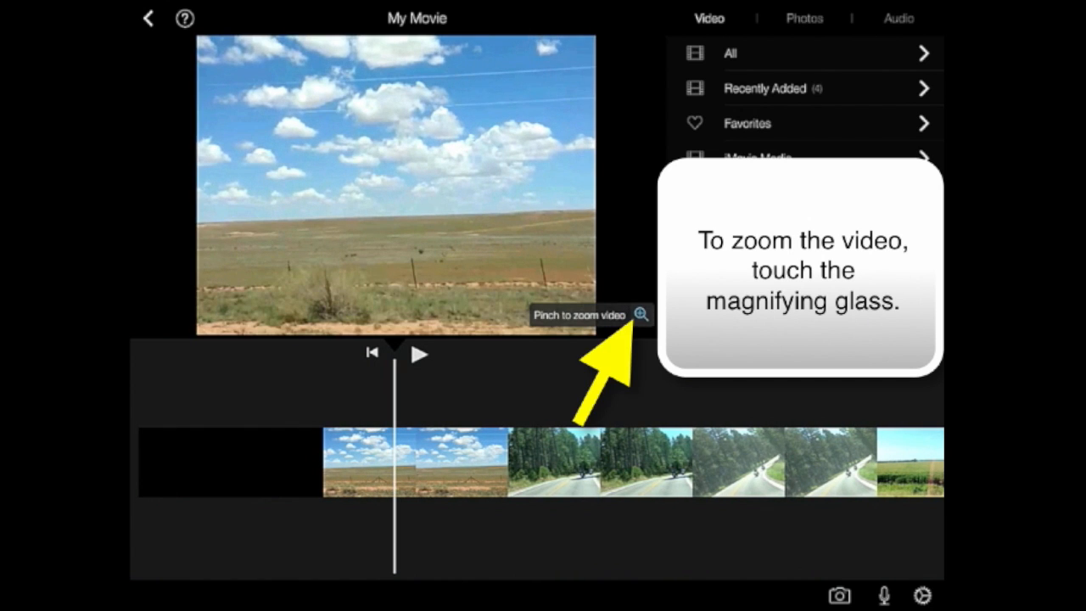
# Step: Zoom the road trip clip in the viewer so it fills the frame
pyautogui.click(643, 315)
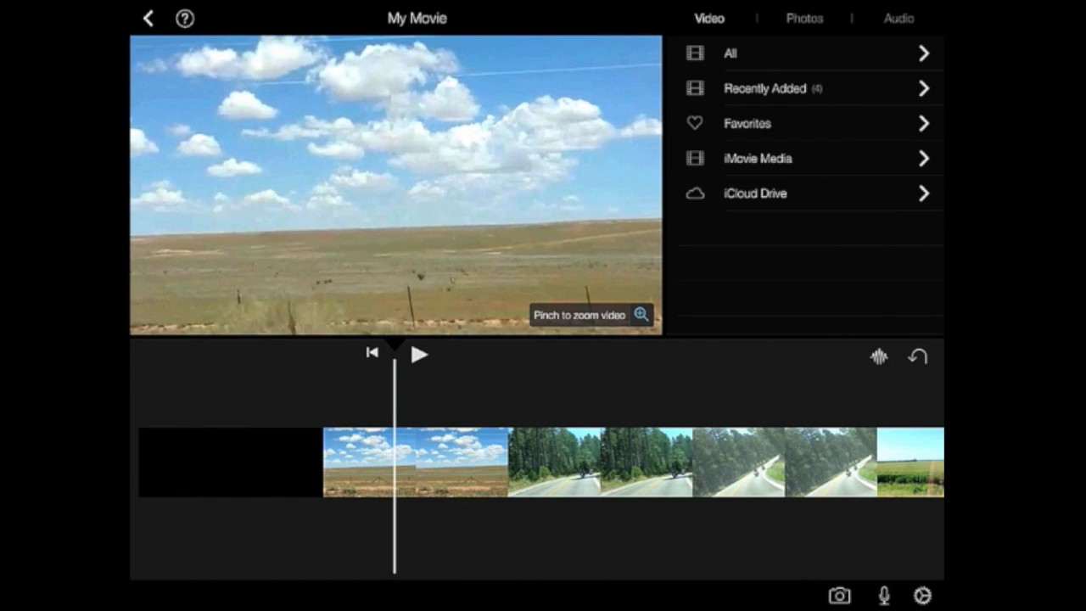
pyautogui.hscroll(3)
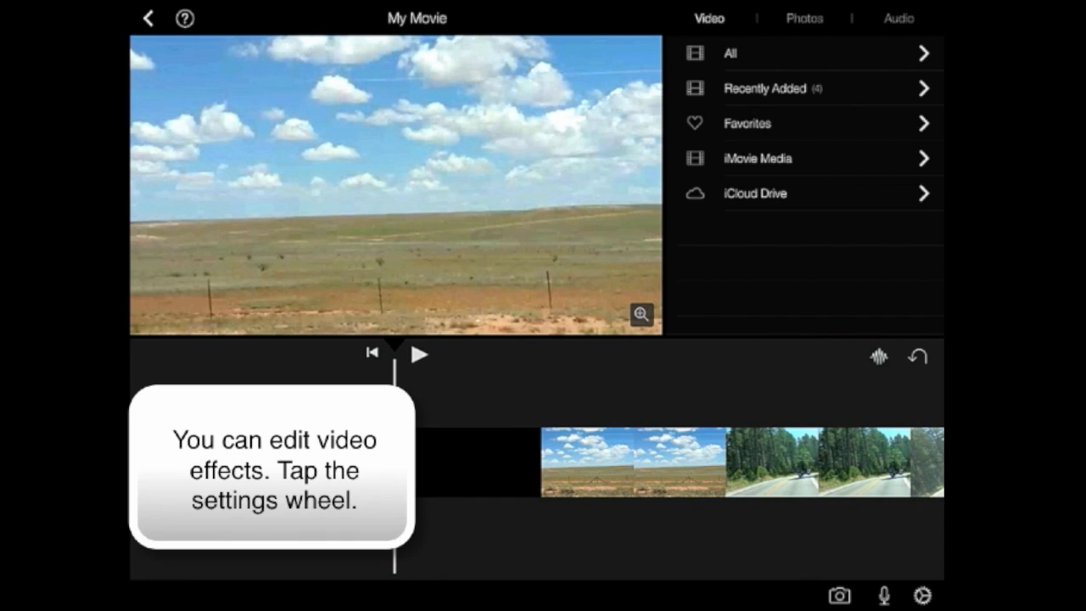
# Step: Set project settings to fade in and out from black, with no filter or theme music
pyautogui.click(922, 594)
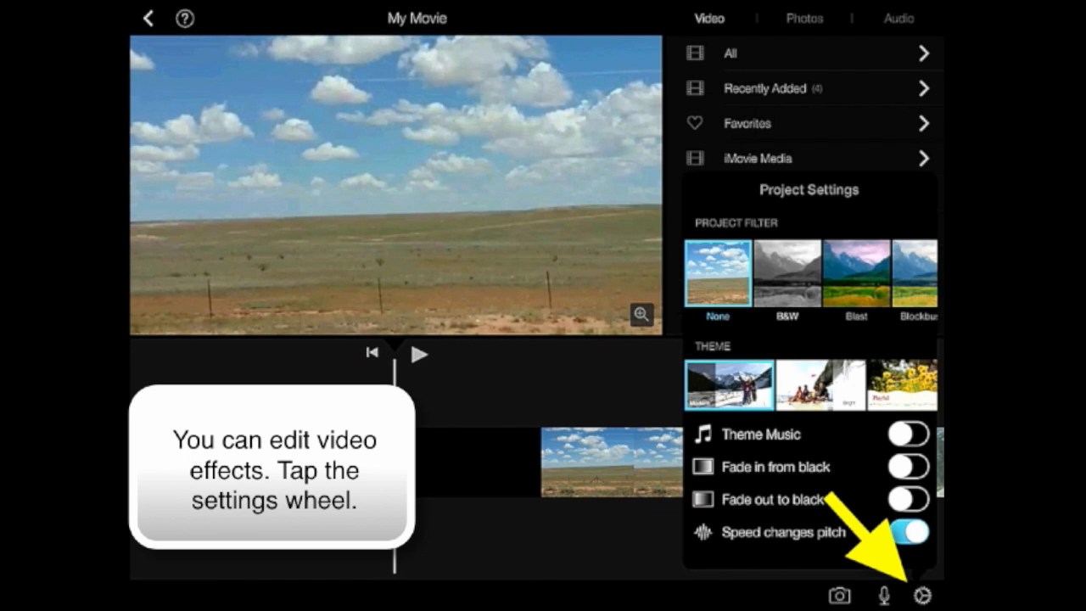
pyautogui.click(786, 272)
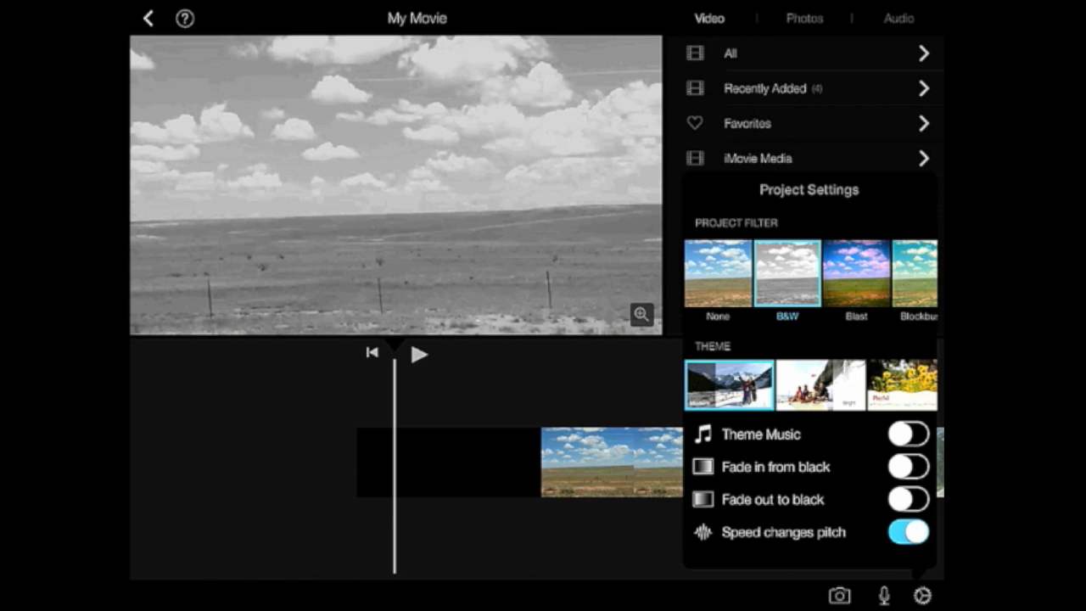
pyautogui.click(717, 272)
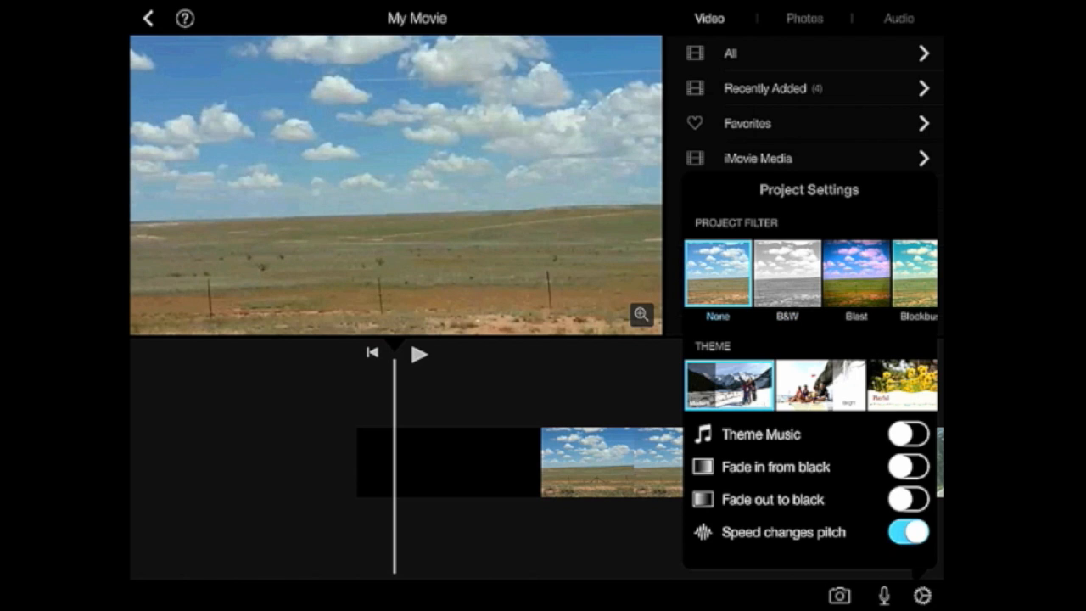
pyautogui.click(908, 434)
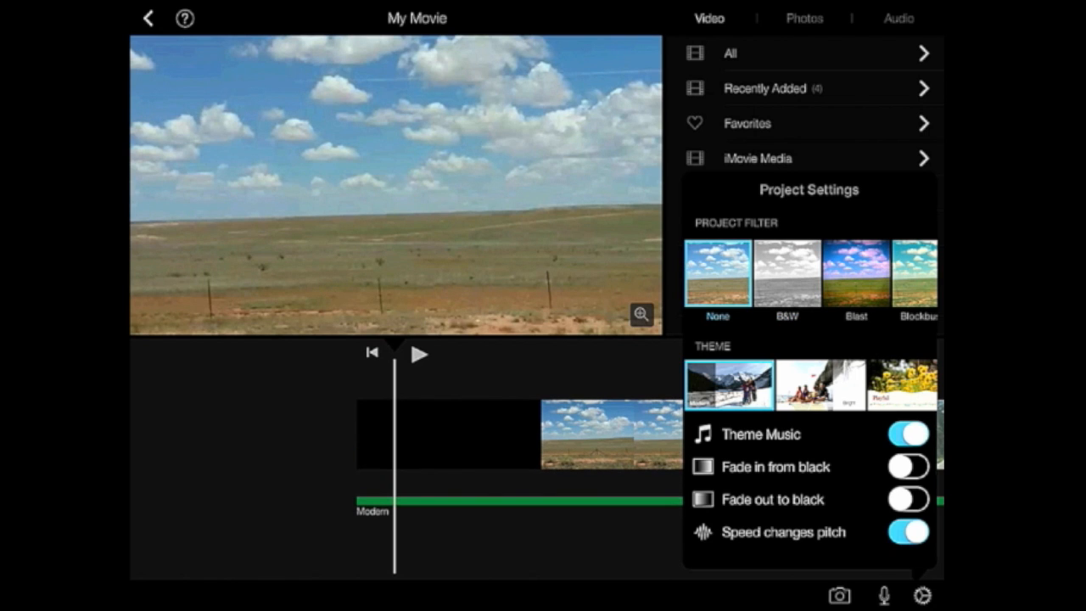
pyautogui.click(906, 434)
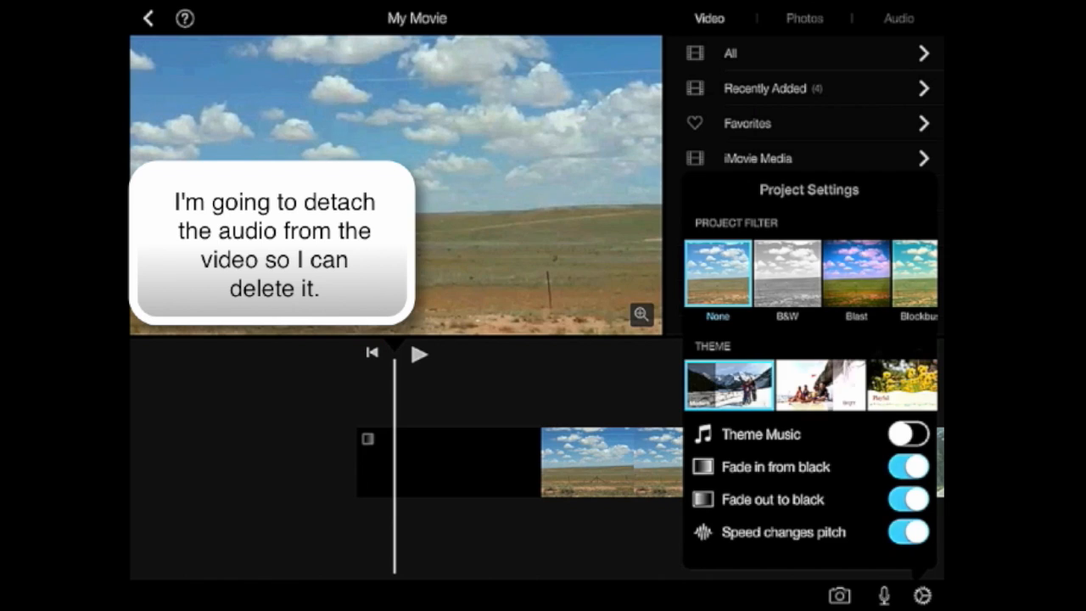
# Step: Detach the first clip's audio track and delete it
pyautogui.click(446, 462)
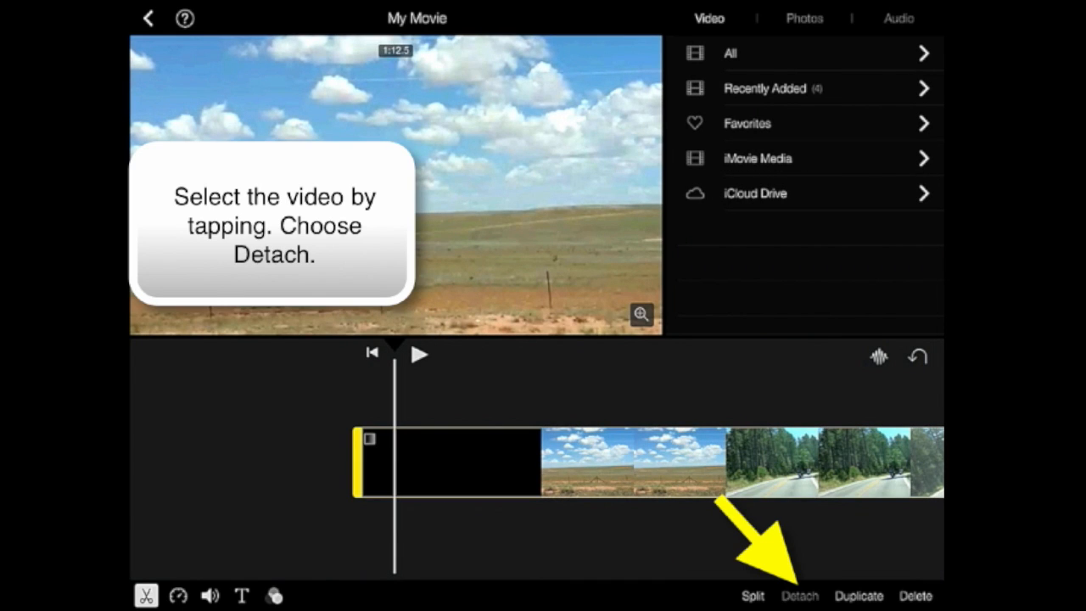
pyautogui.click(799, 595)
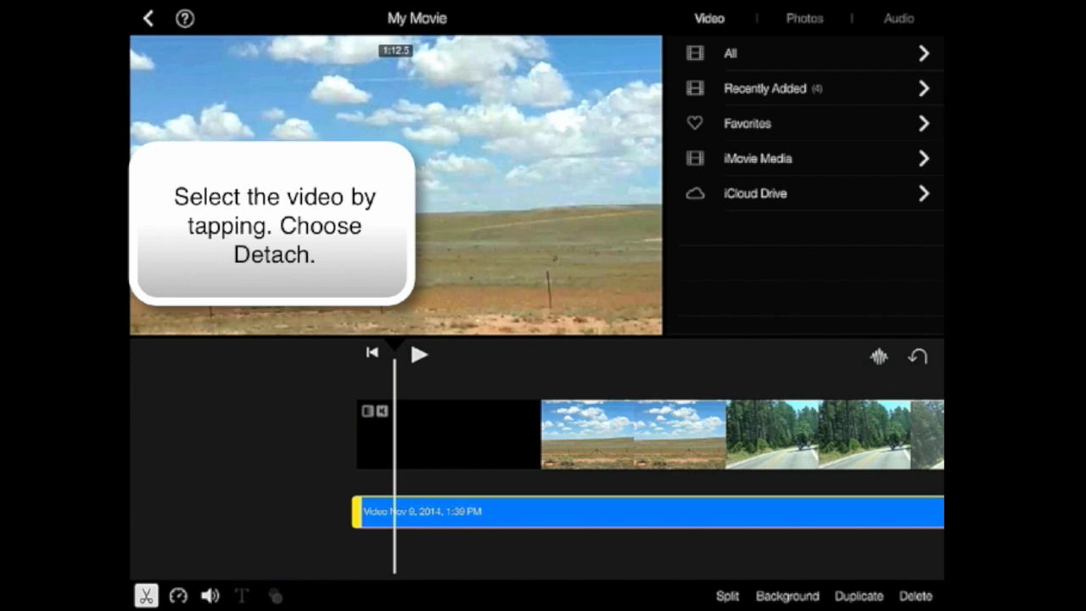
pyautogui.click(915, 595)
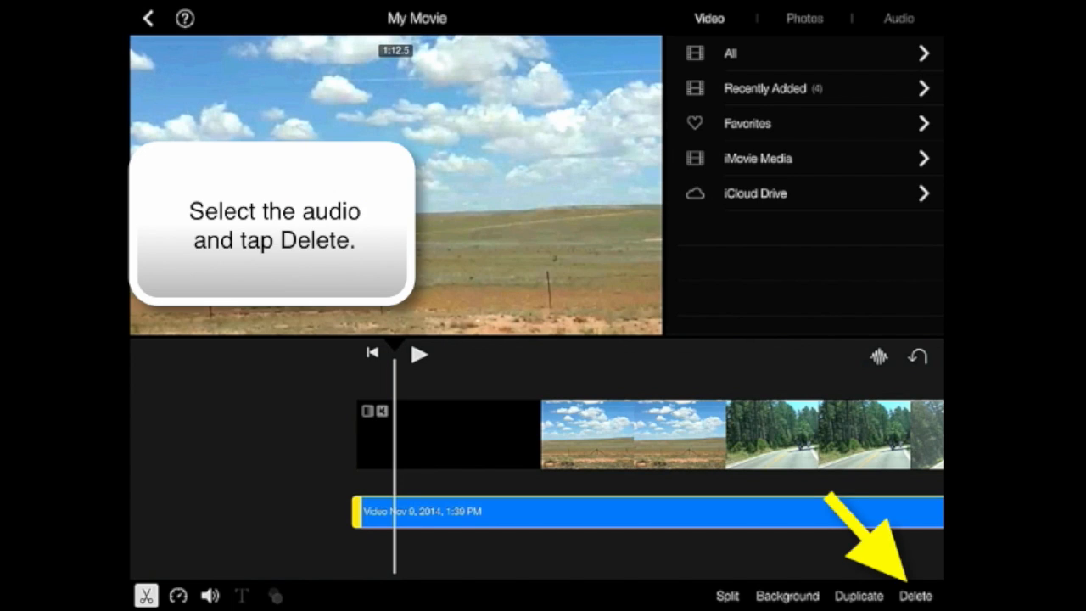
pyautogui.click(915, 594)
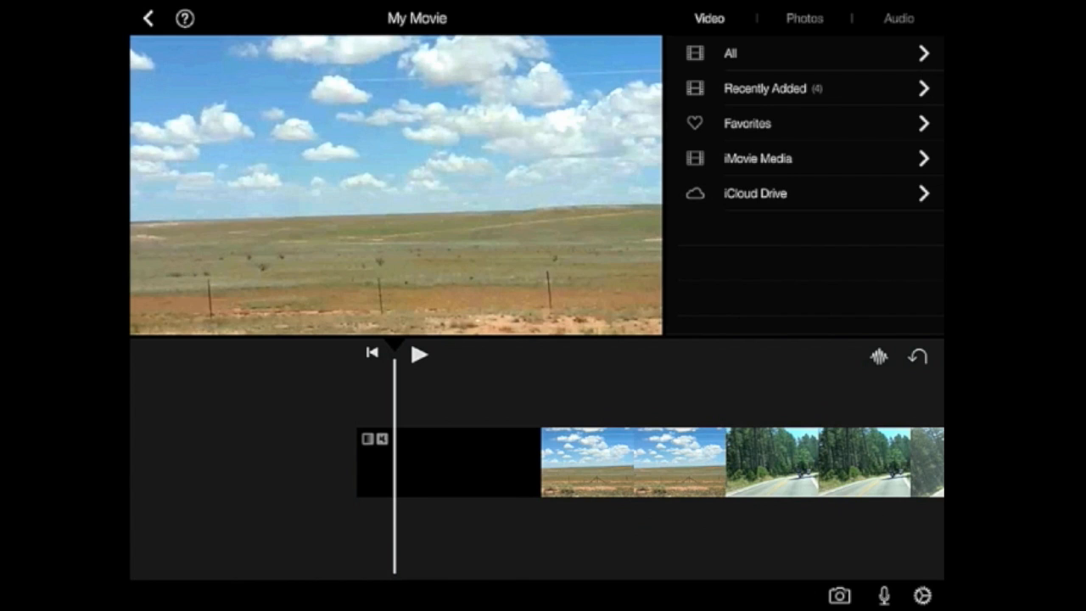
pyautogui.click(445, 462)
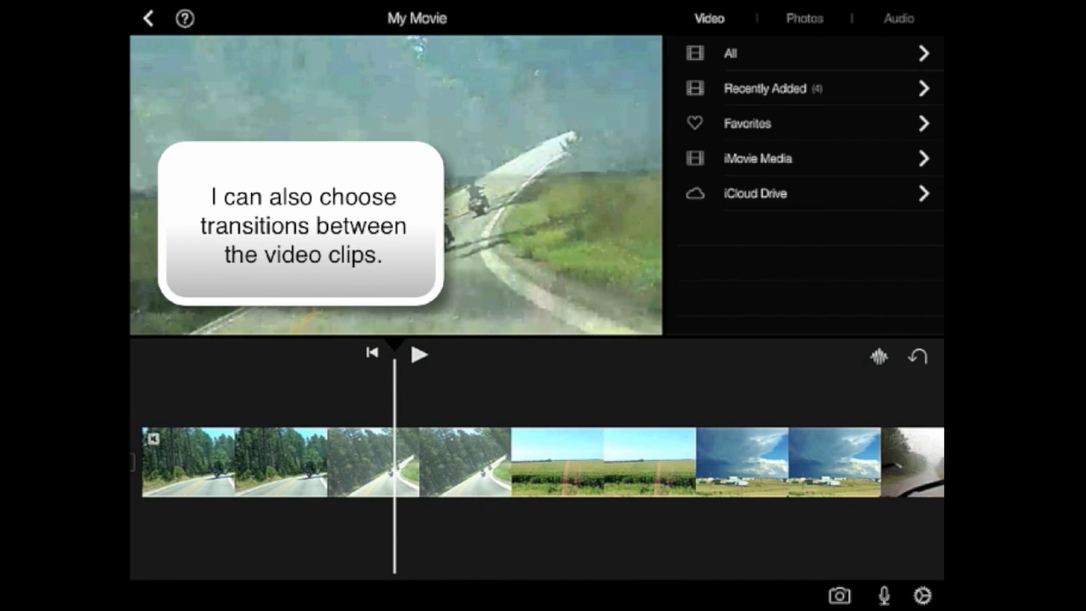
# Step: Edit the transition between the first two road trip clips
pyautogui.click(441, 462)
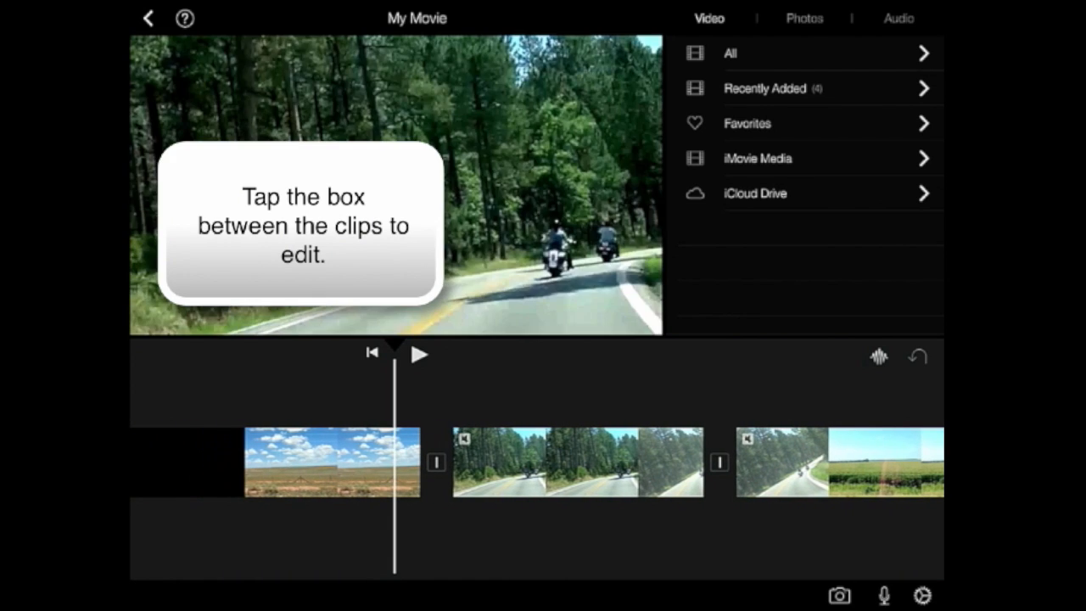
pyautogui.click(435, 462)
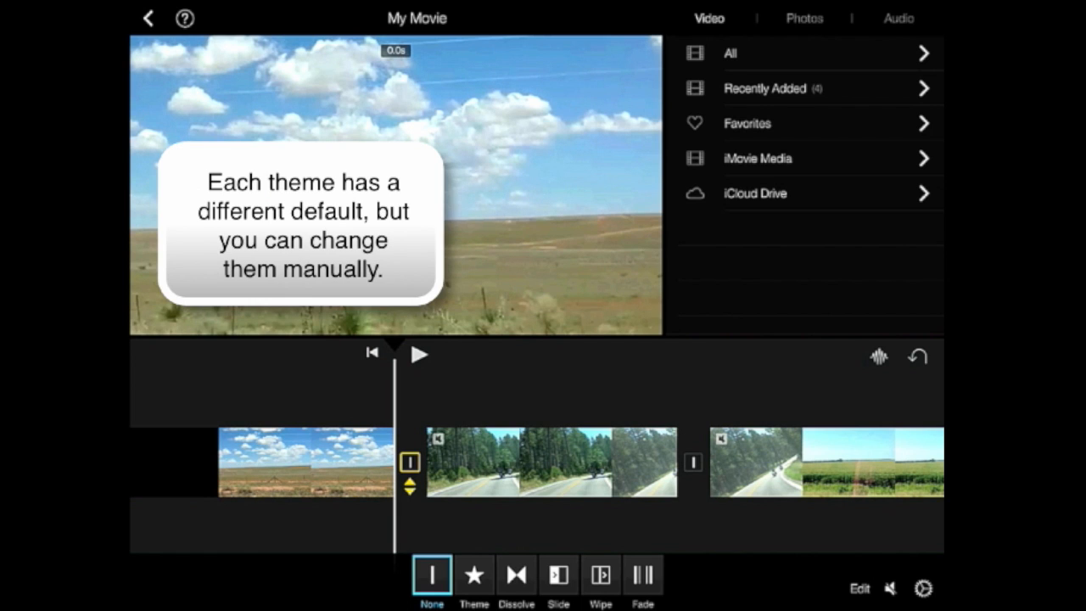
pyautogui.click(473, 574)
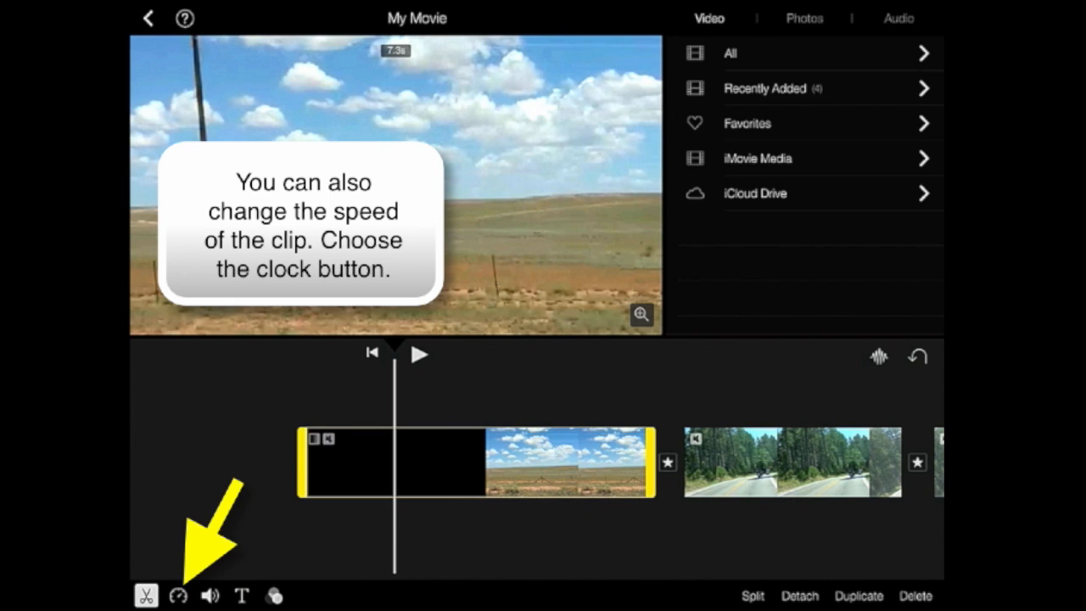
# Step: Return the desert clip to normal speed and bring up its volume controls
pyautogui.click(178, 594)
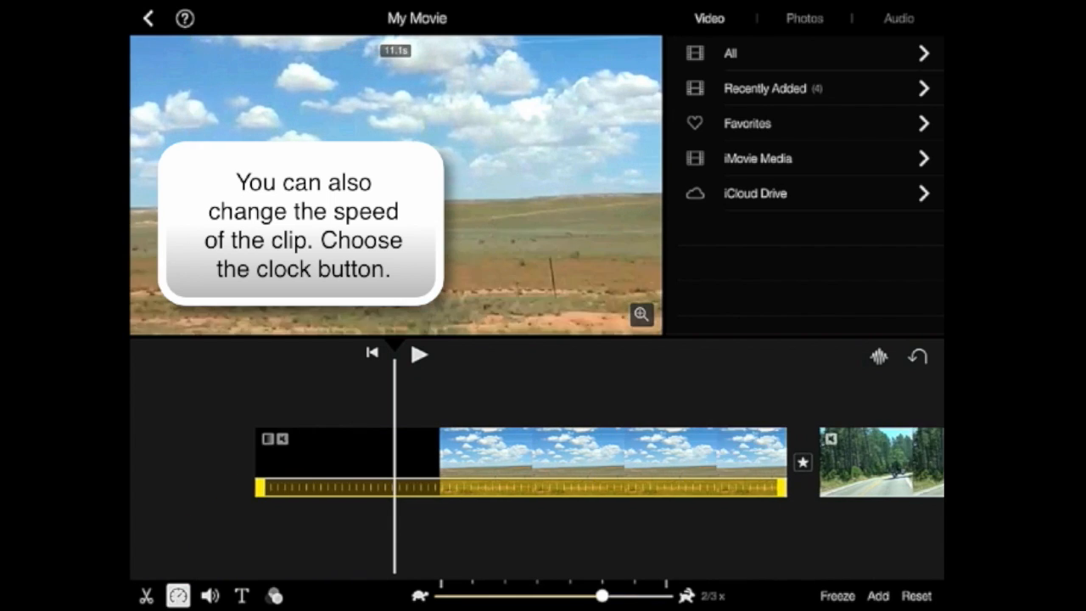
pyautogui.moveTo(601, 595); pyautogui.dragTo(666, 595)
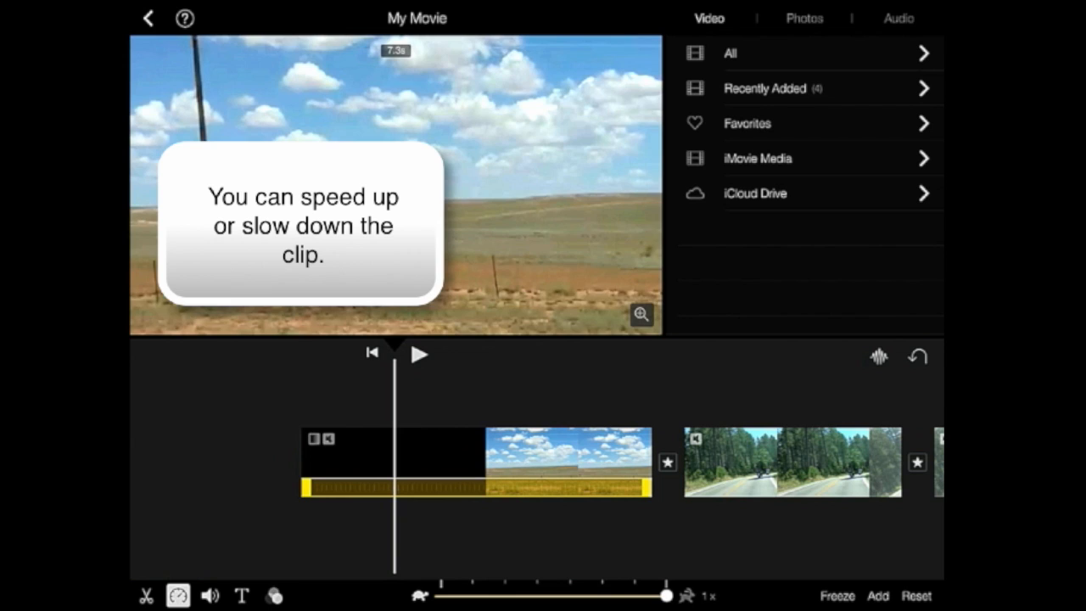
pyautogui.click(210, 595)
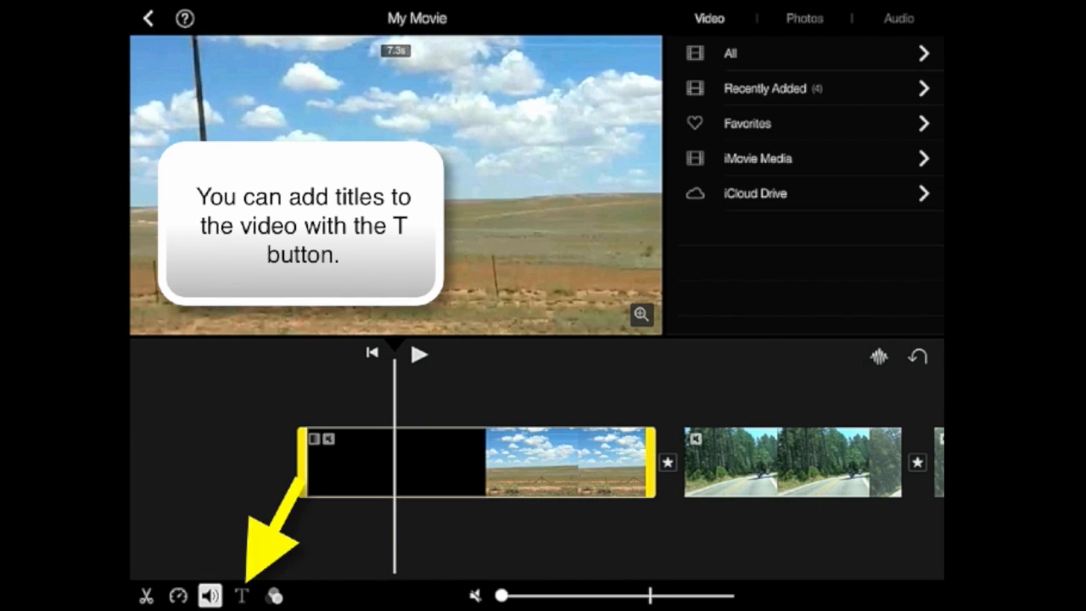
# Step: Title the opening desert clip 'ROAD TRIP / ACROSS THE USA', then show the photo albums
pyautogui.click(242, 594)
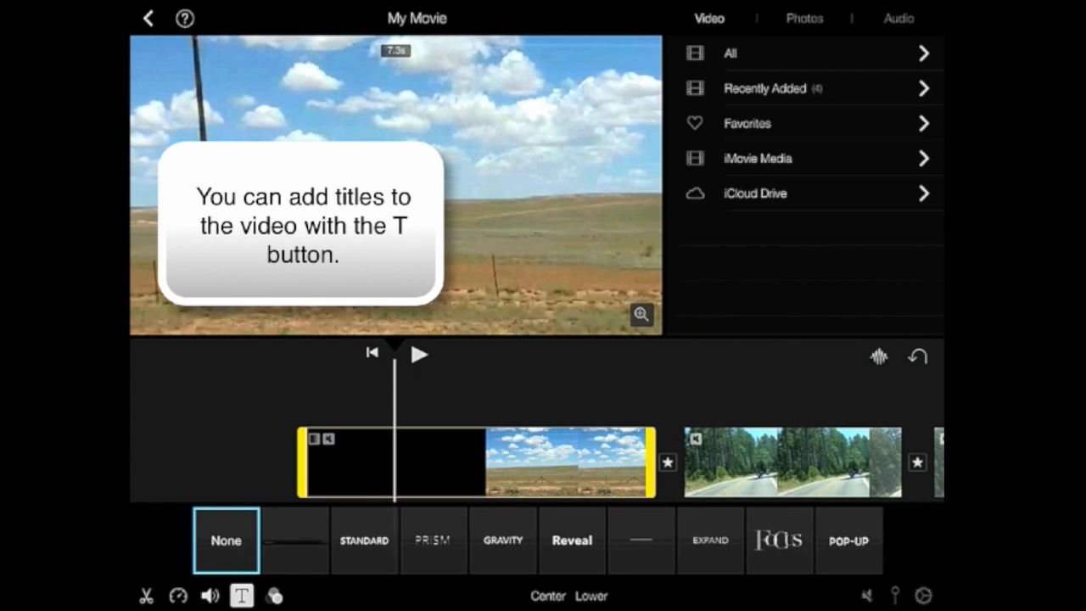
pyautogui.click(640, 541)
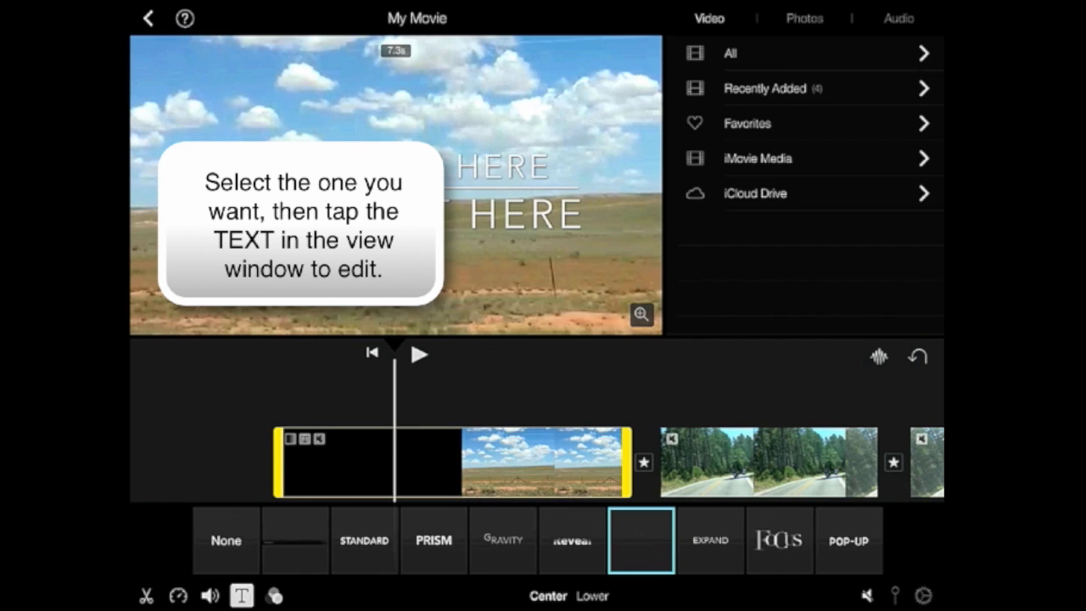
pyautogui.click(640, 540)
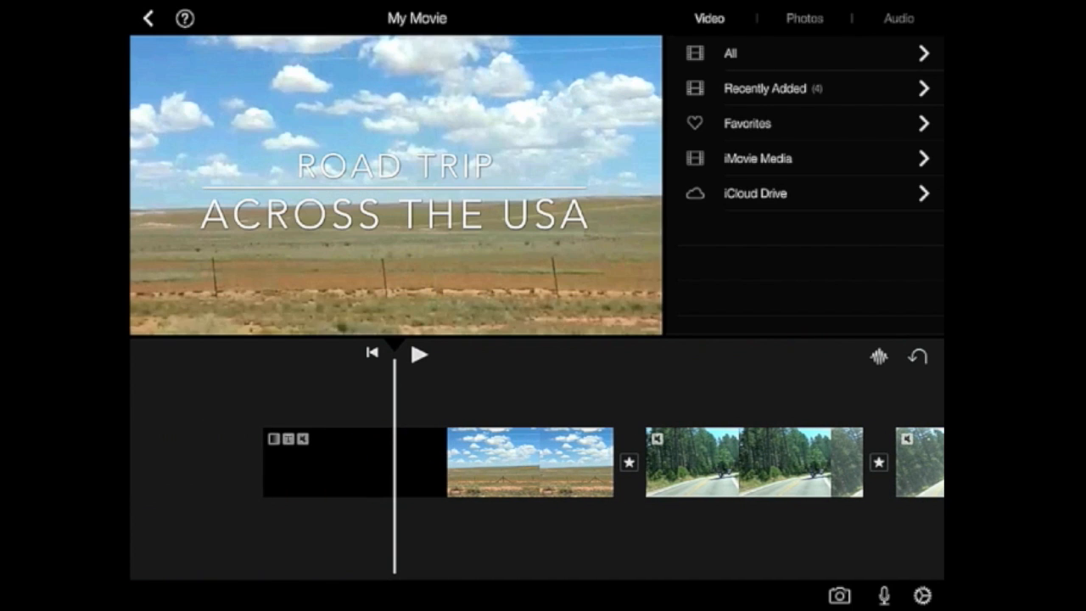
pyautogui.click(330, 462)
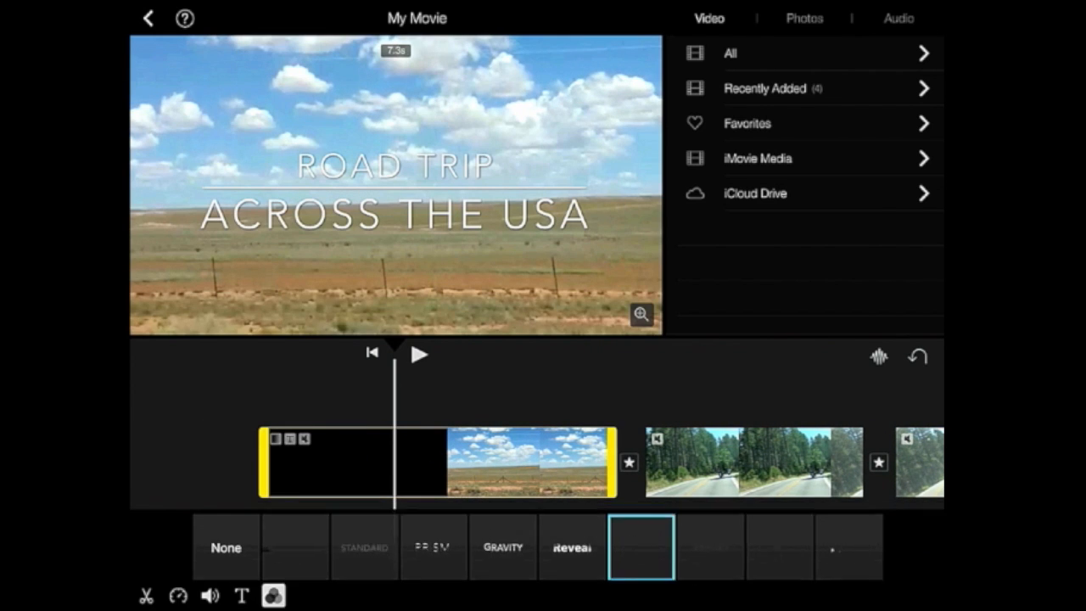
pyautogui.click(274, 595)
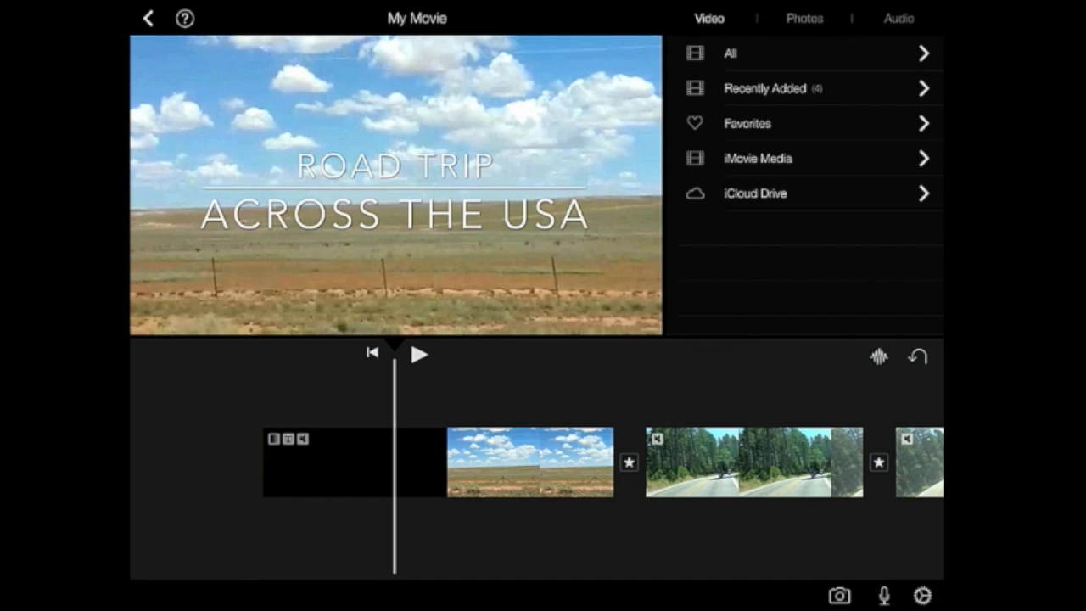
pyautogui.click(804, 18)
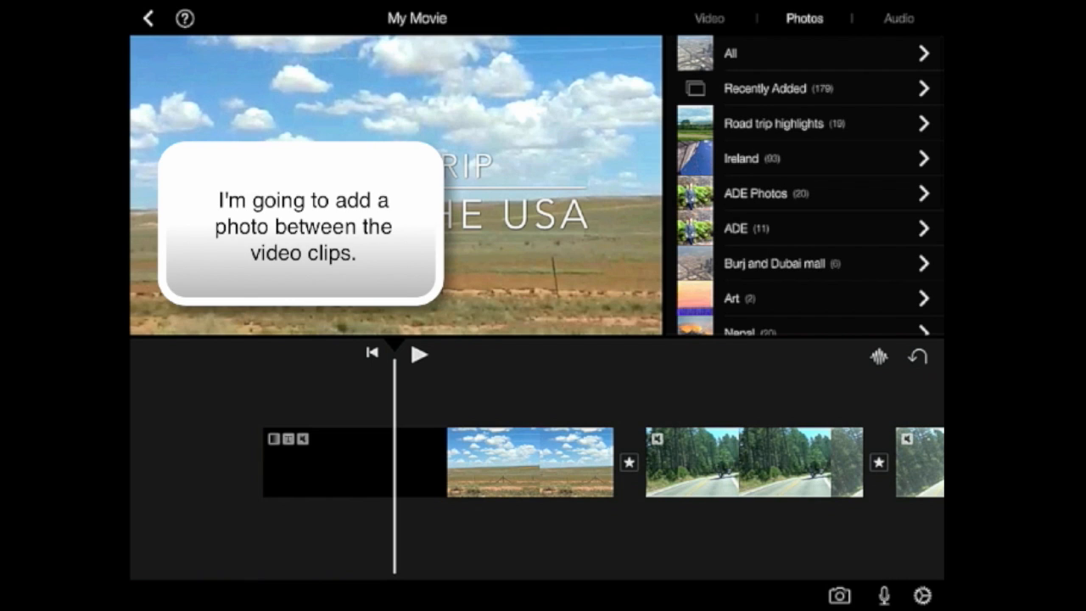
# Step: Add a highway photo from the Road trip highlights album between the clips
pyautogui.click(774, 123)
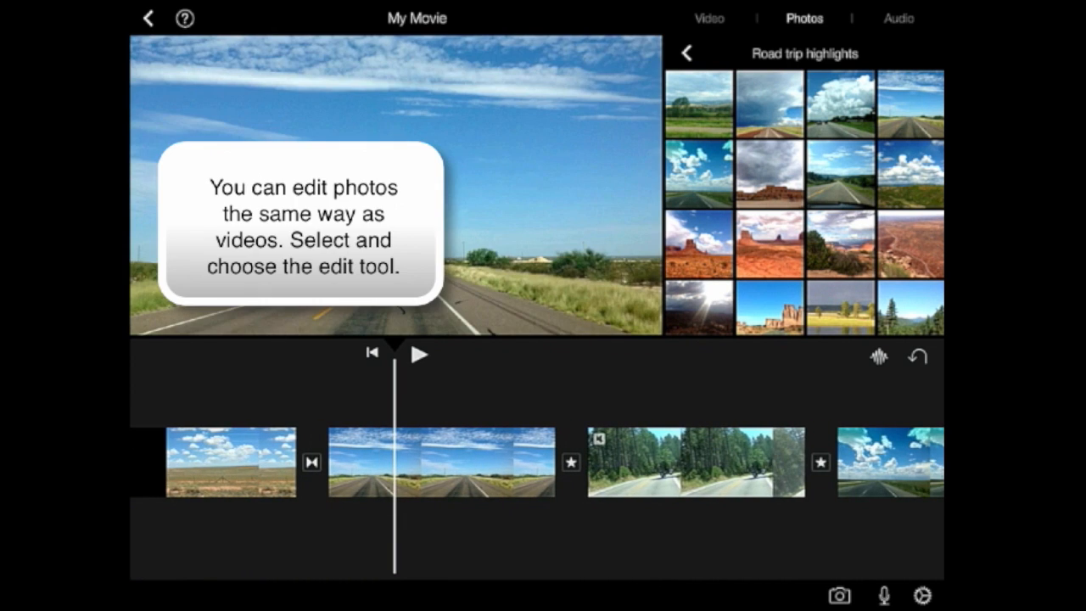
# Step: Preview the road photo's default Ken Burns motion, then show the audio sources
pyautogui.click(273, 595)
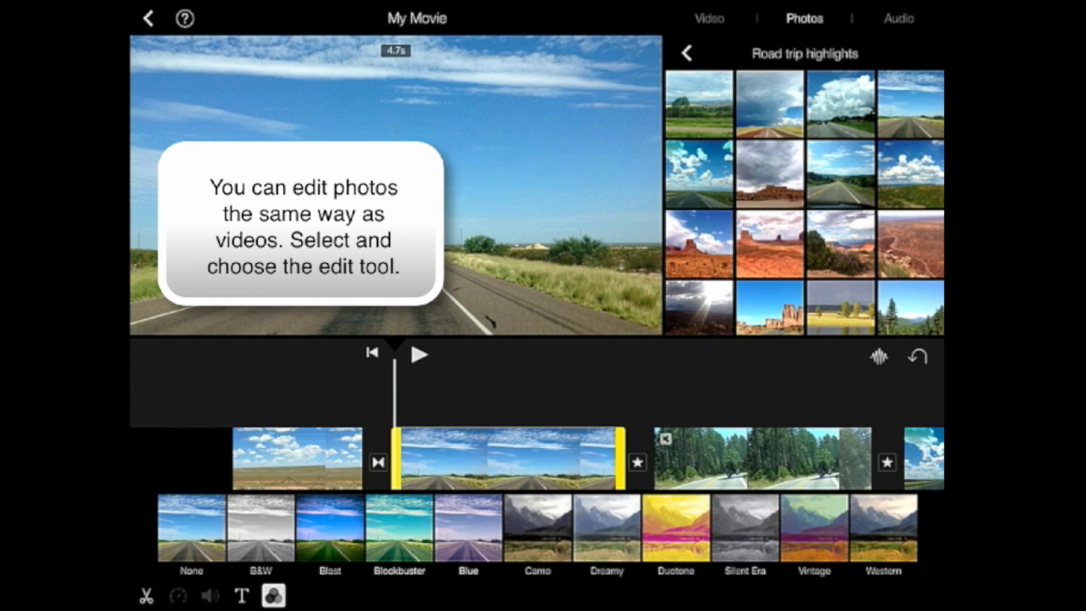
pyautogui.click(191, 528)
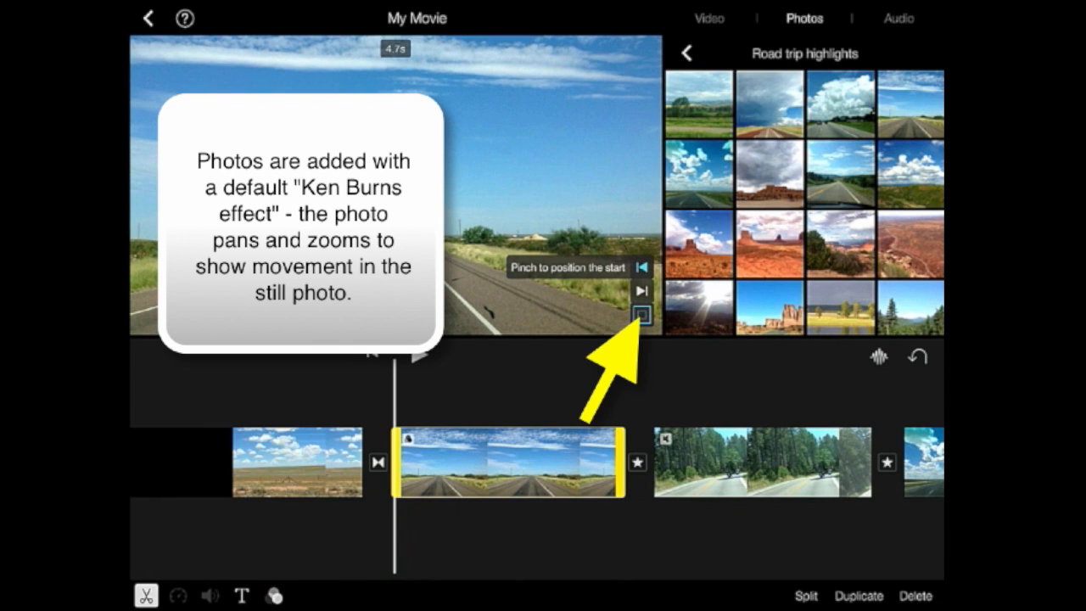
pyautogui.click(641, 316)
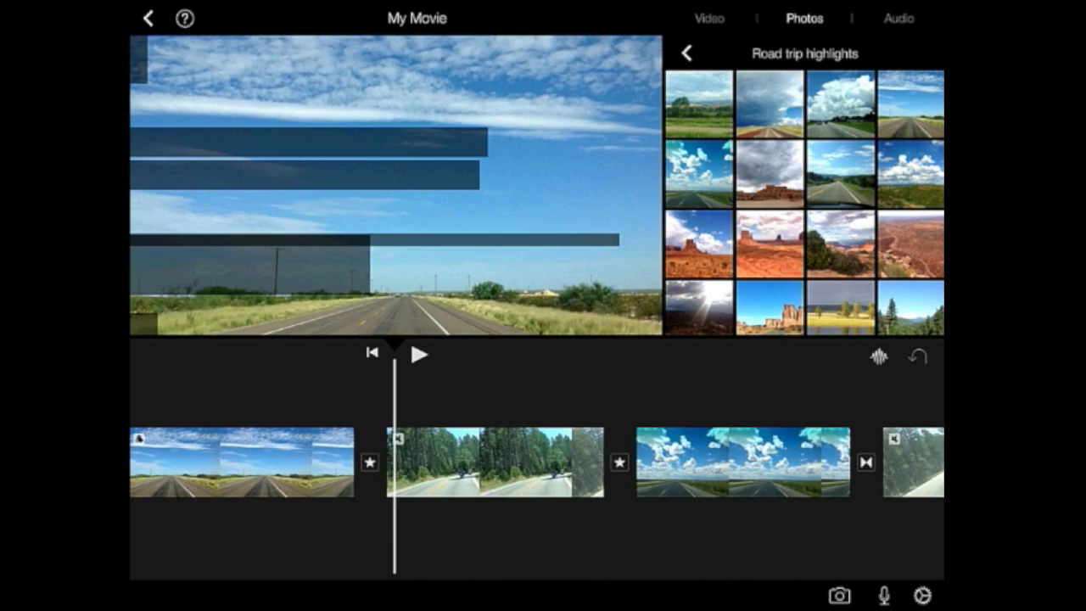
pyautogui.click(496, 462)
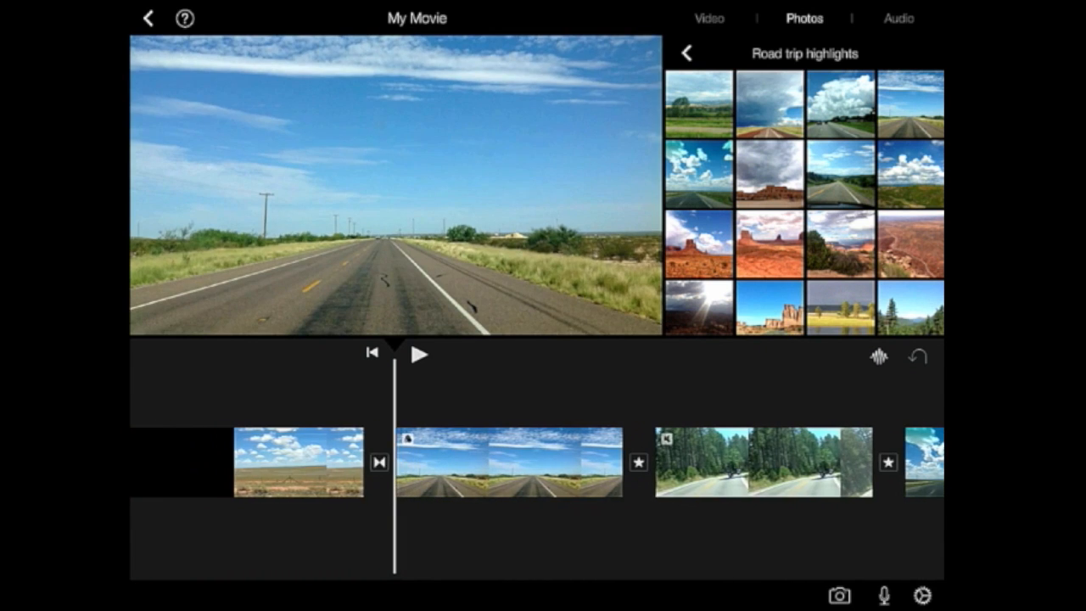
pyautogui.click(419, 353)
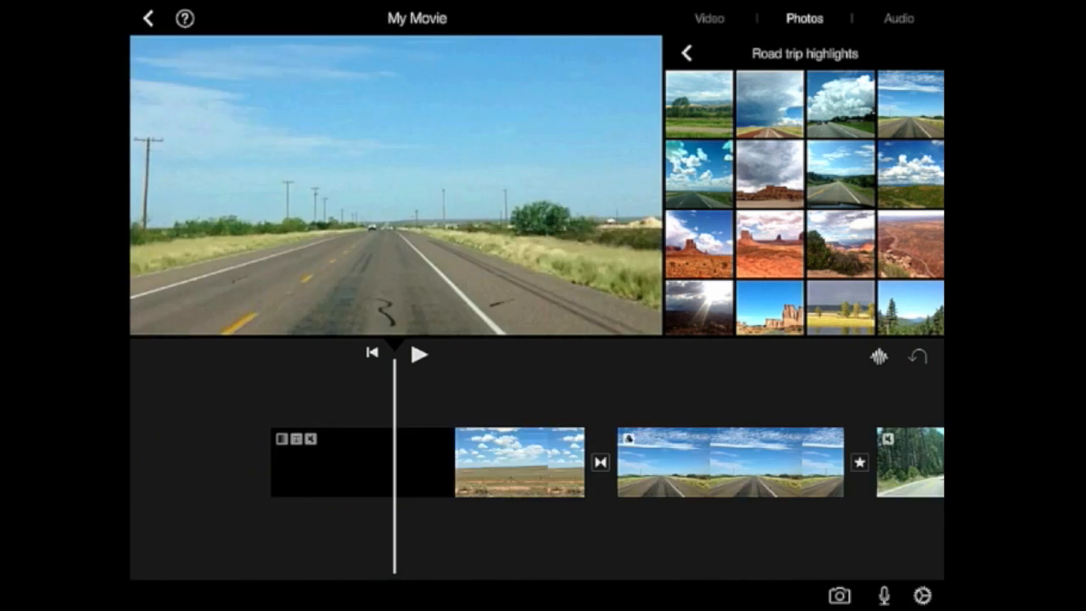
pyautogui.click(897, 18)
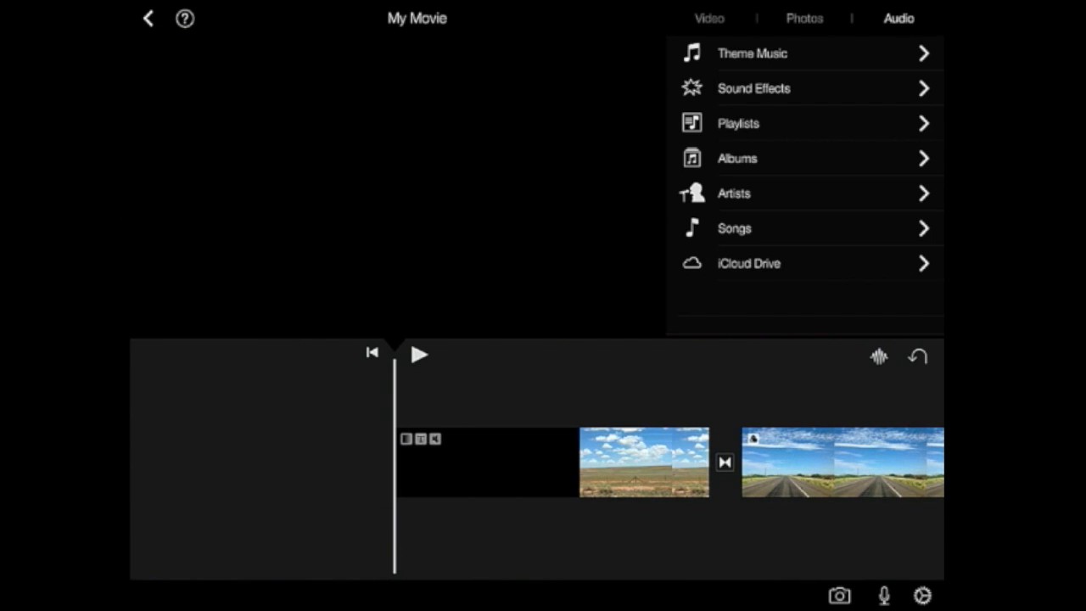
# Step: Add the Travel theme song as a background music track beneath My Movie's clips
pyautogui.click(751, 53)
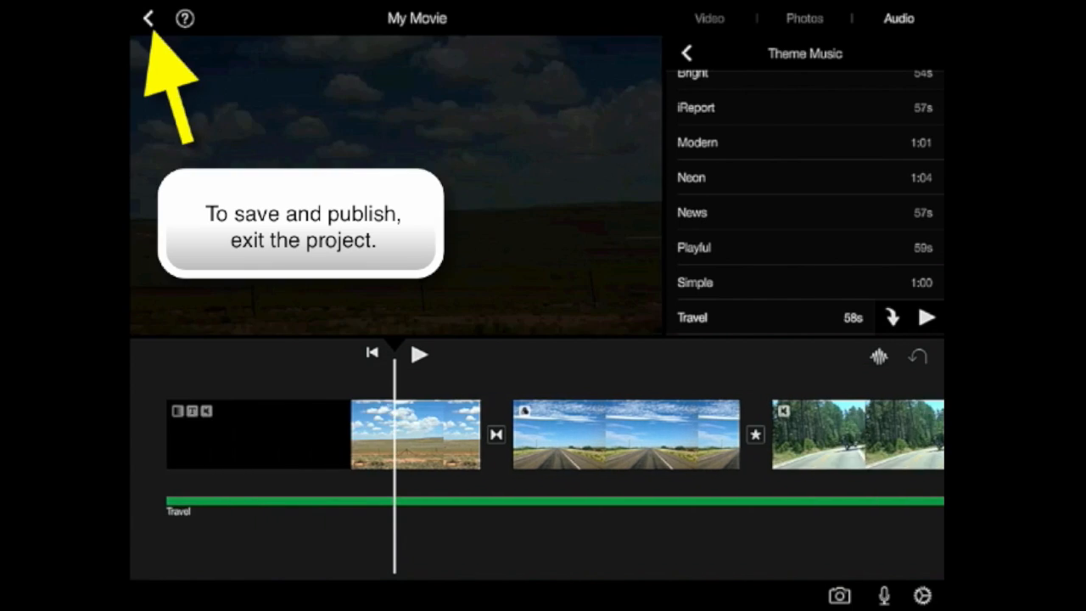
# Step: Rename the project 'Road Trip' and start saving the video to the photo library
pyautogui.click(147, 18)
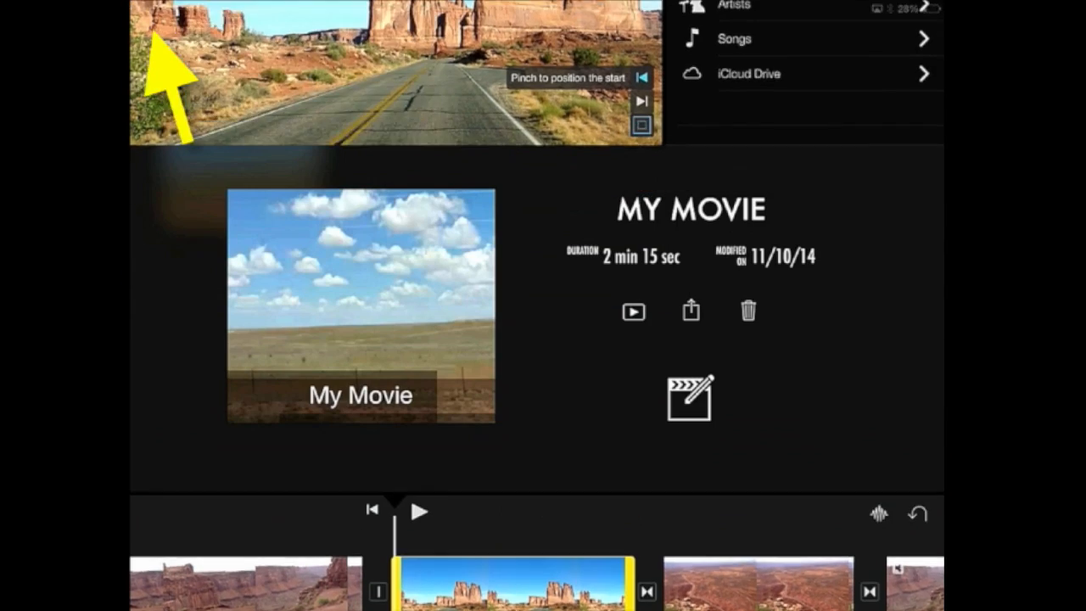
pyautogui.click(690, 209)
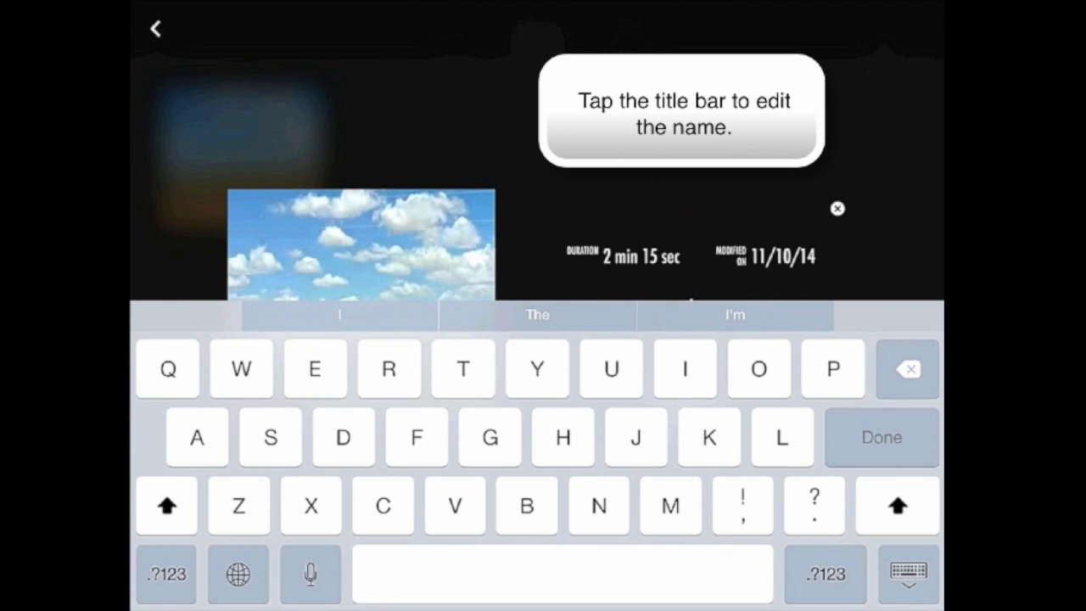
pyautogui.write('Road Trip')
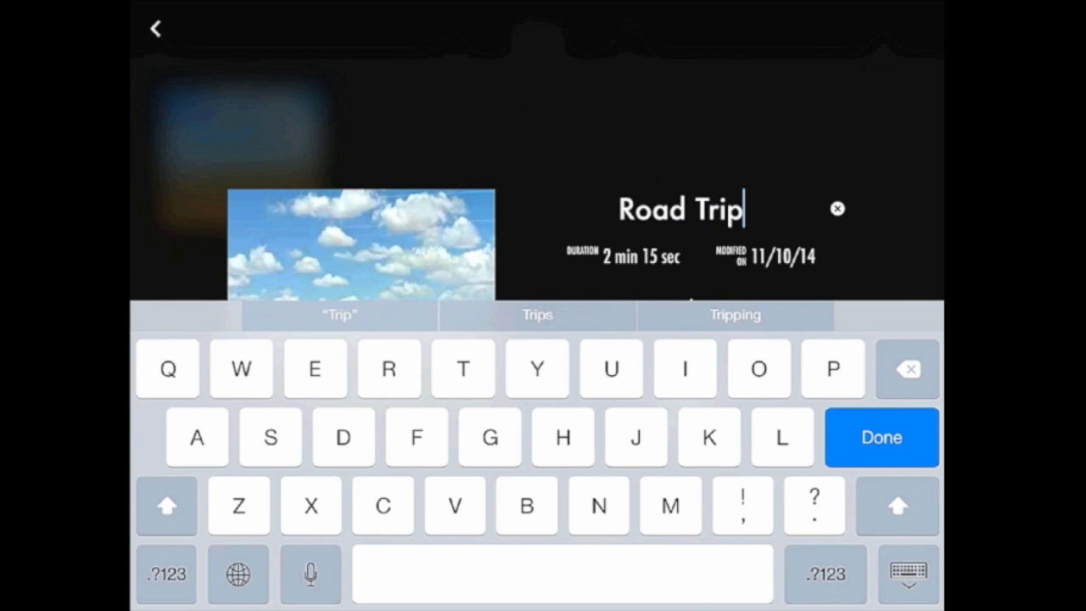
pyautogui.click(881, 437)
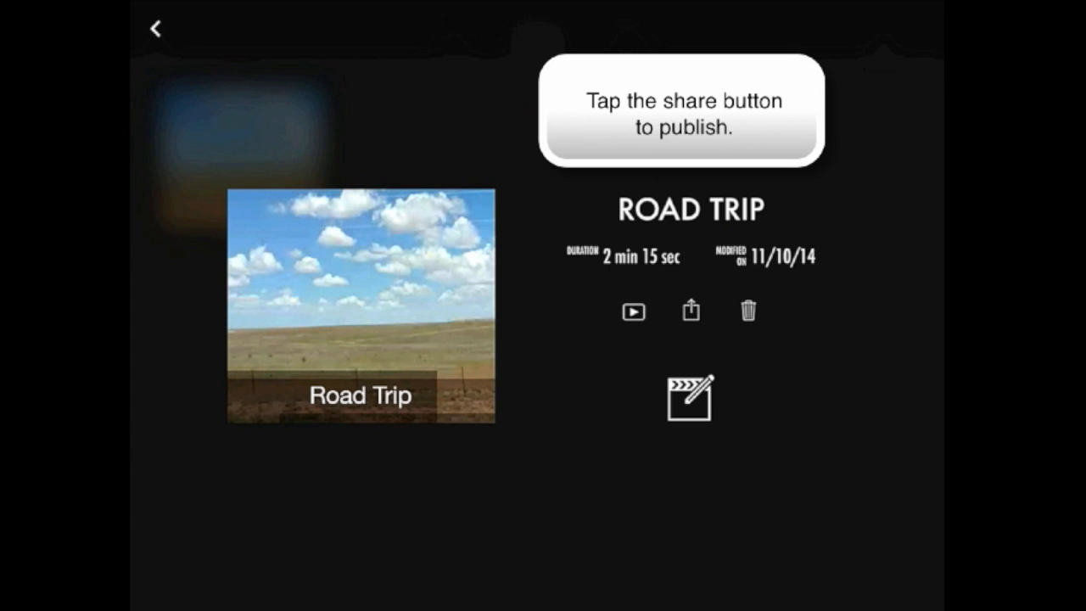
pyautogui.click(690, 311)
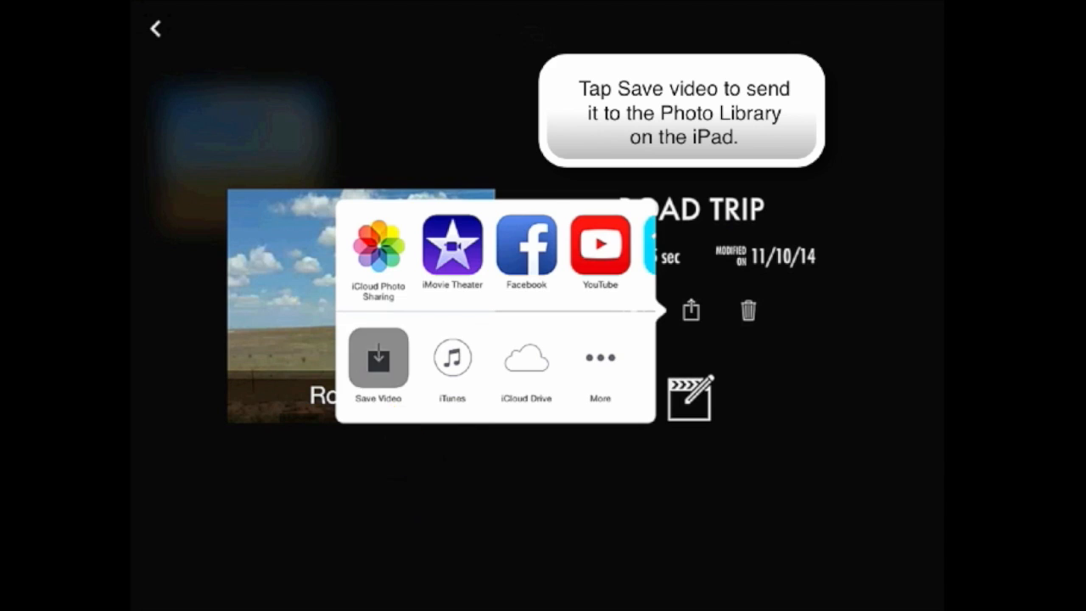
pyautogui.click(377, 356)
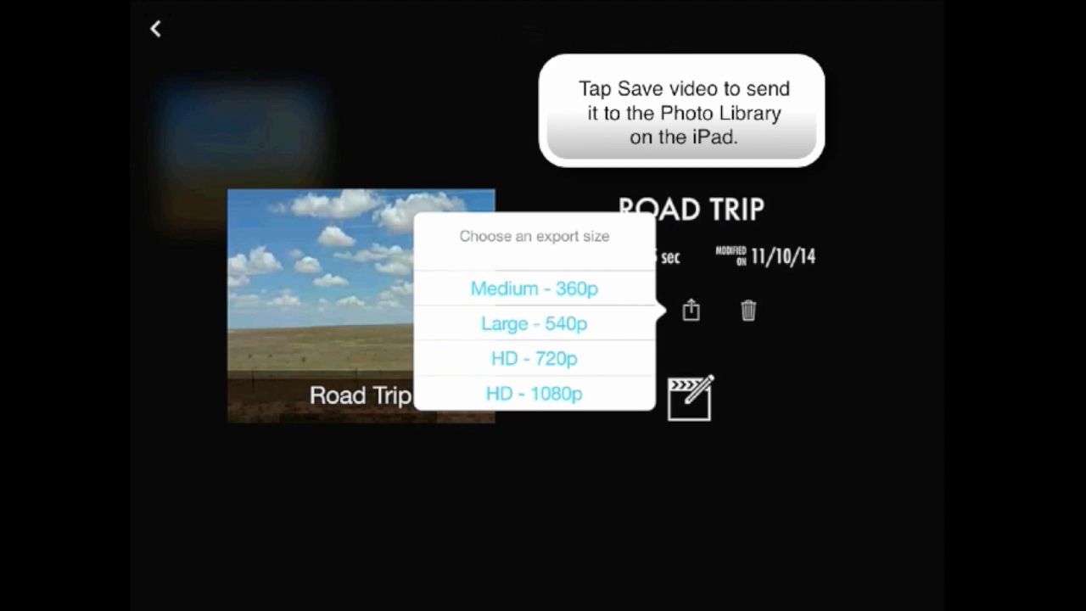